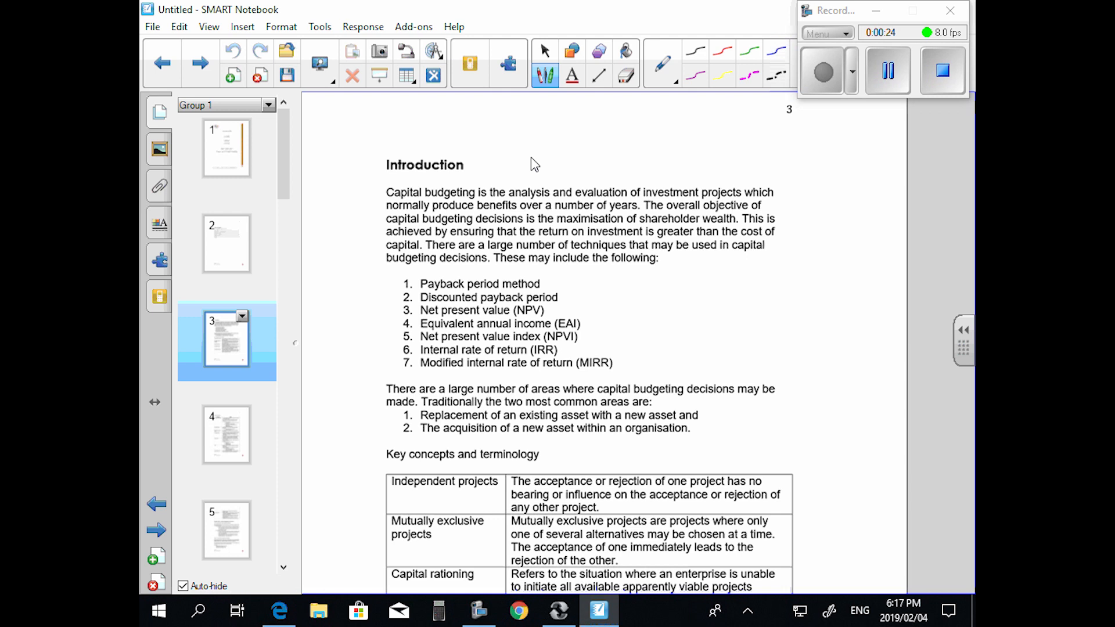
Scroll to the Introduction page and show the pen's Thickness, Line Style, Start and End options.
scroll("down", 3)
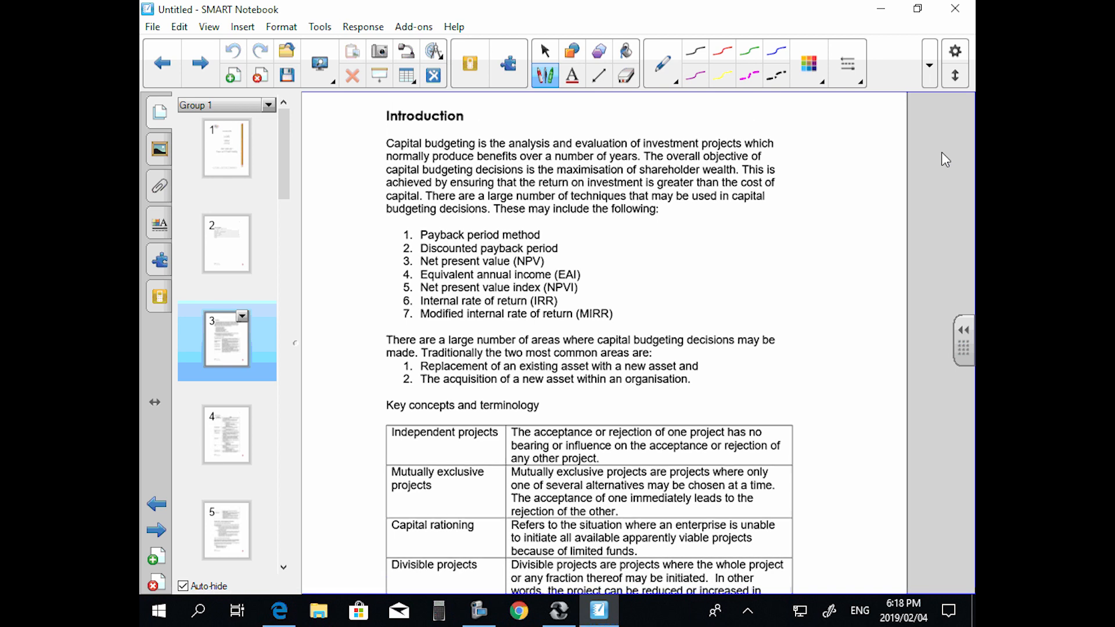
left_click(846, 62)
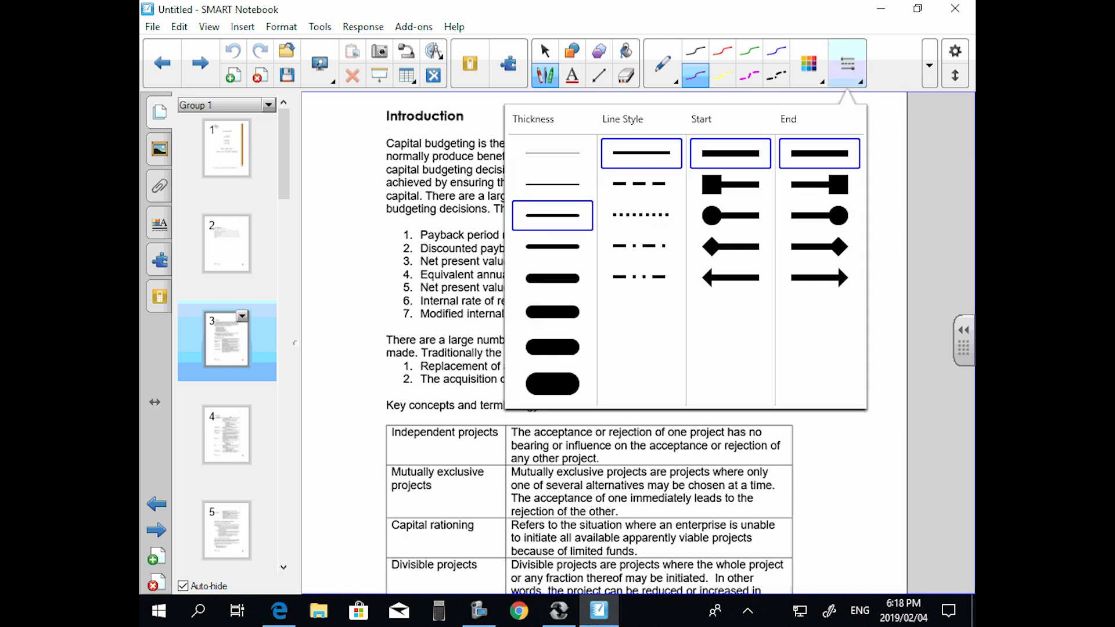
Close the line properties panel, leaving the thin purple pen ready over 'The overall objective'.
left_click(846, 63)
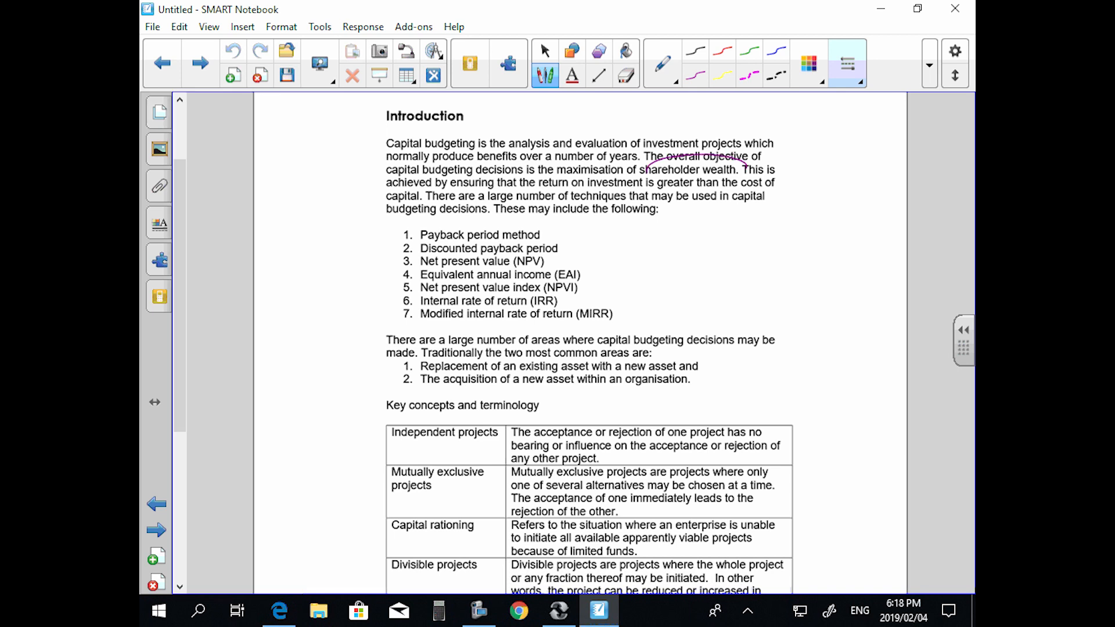
Loop purple ink around 'shareholder wealth' in the Introduction paragraph.
left_click_drag(647, 171, 747, 174)
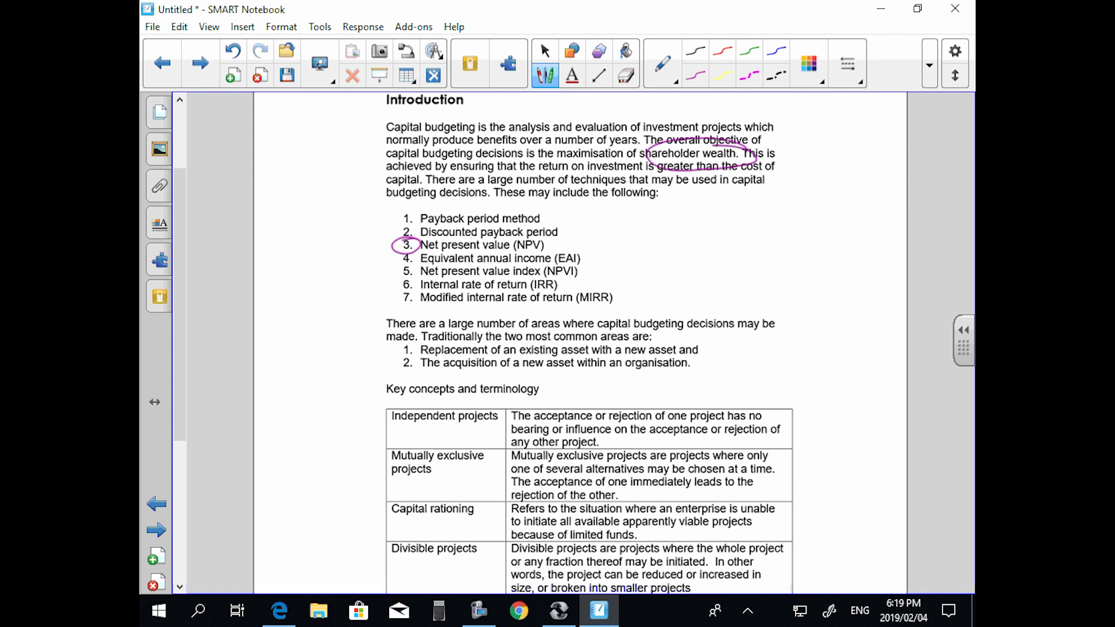
scroll("down", 3)
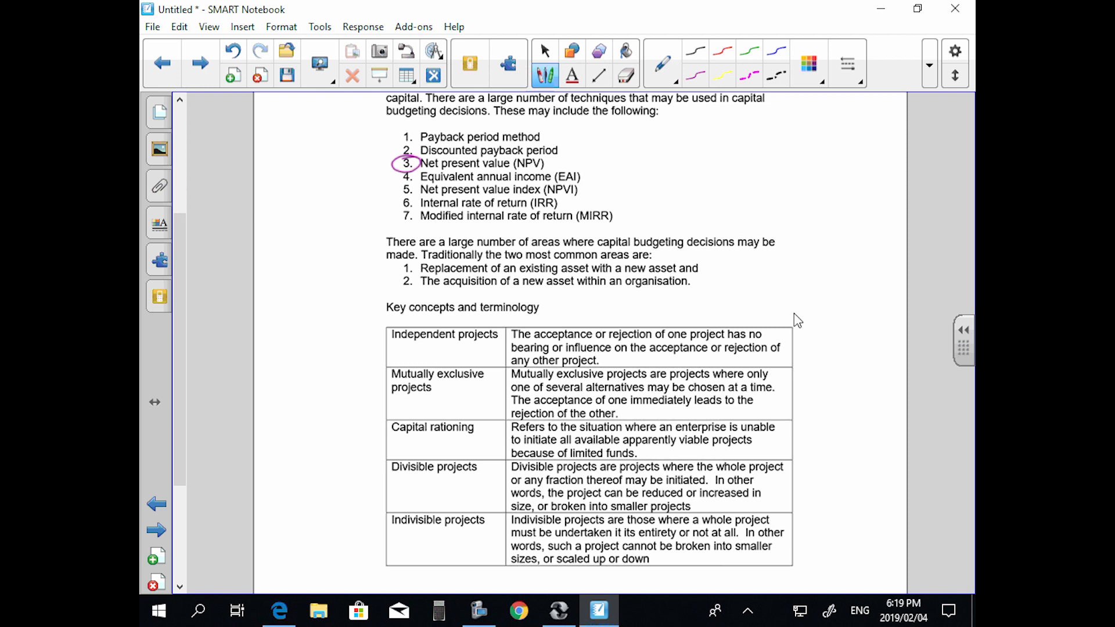
scroll("down", 3)
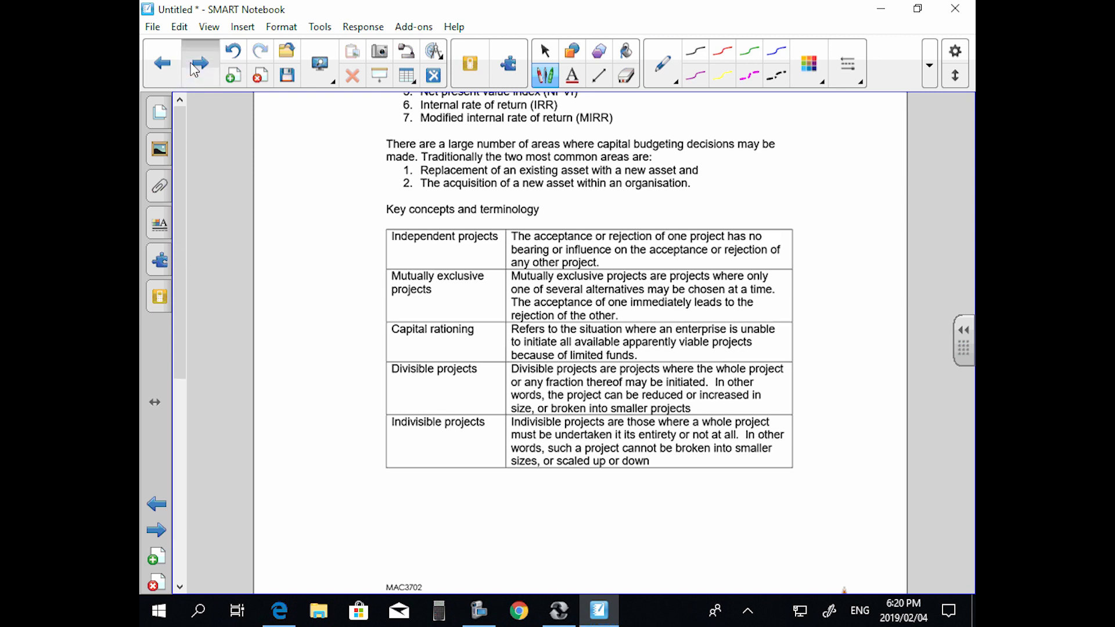
left_click(201, 62)
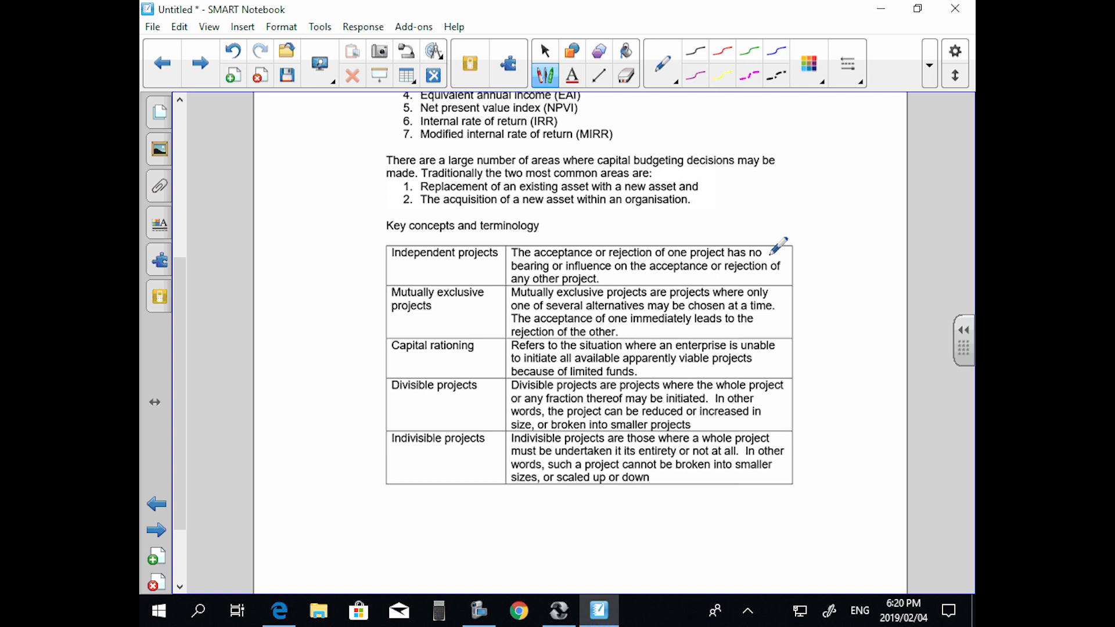
scroll("down", 3)
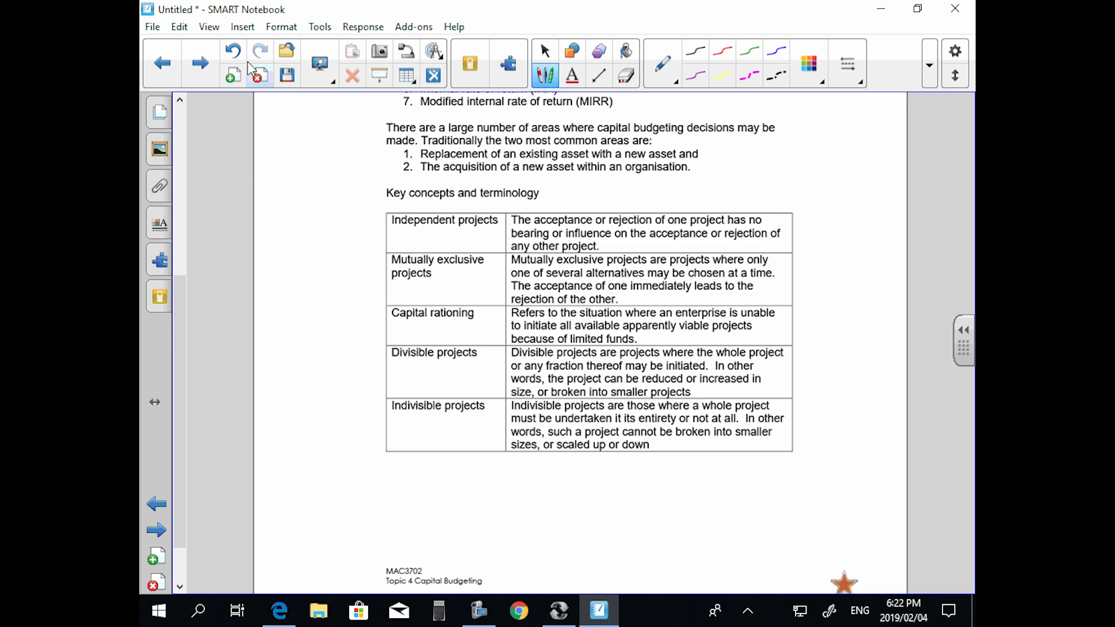
mouse_move(201, 63)
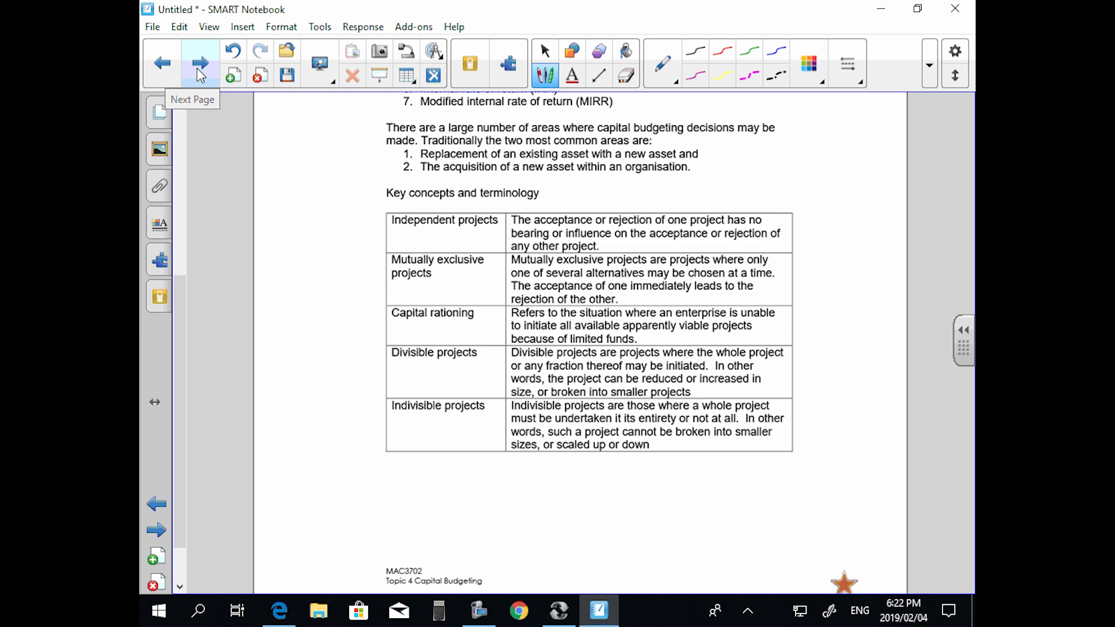
left_click(201, 62)
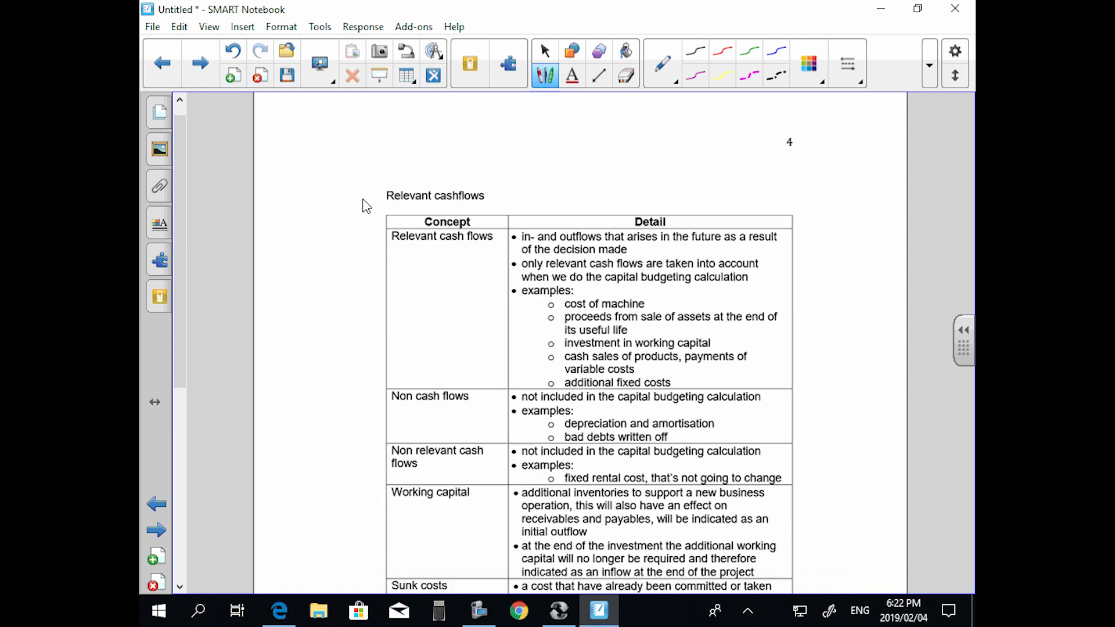
scroll("down", 3)
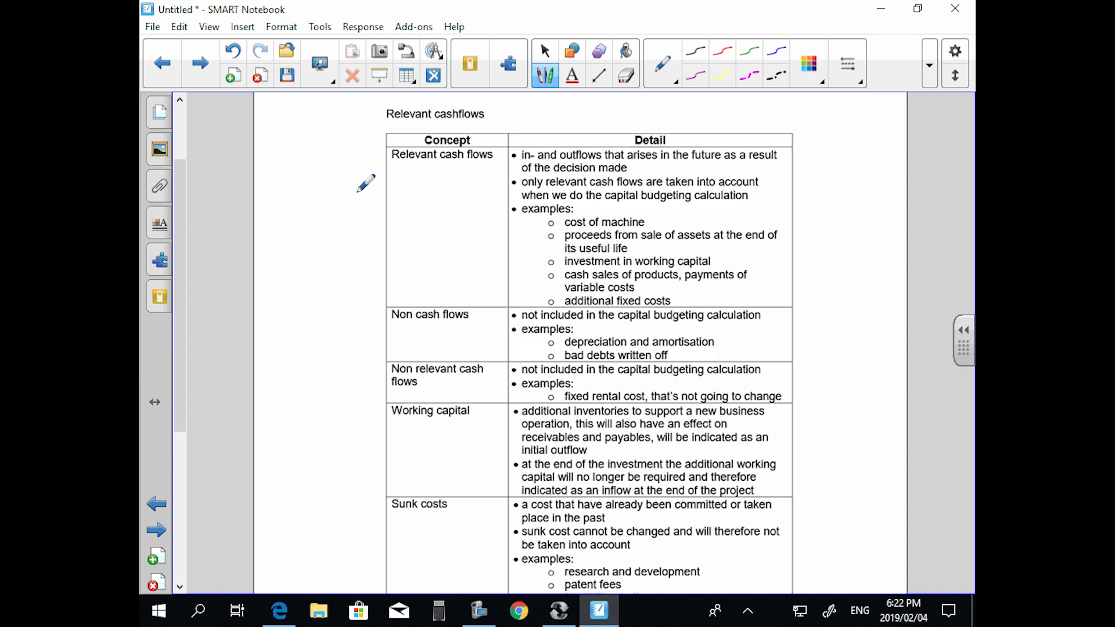
scroll("down", 3)
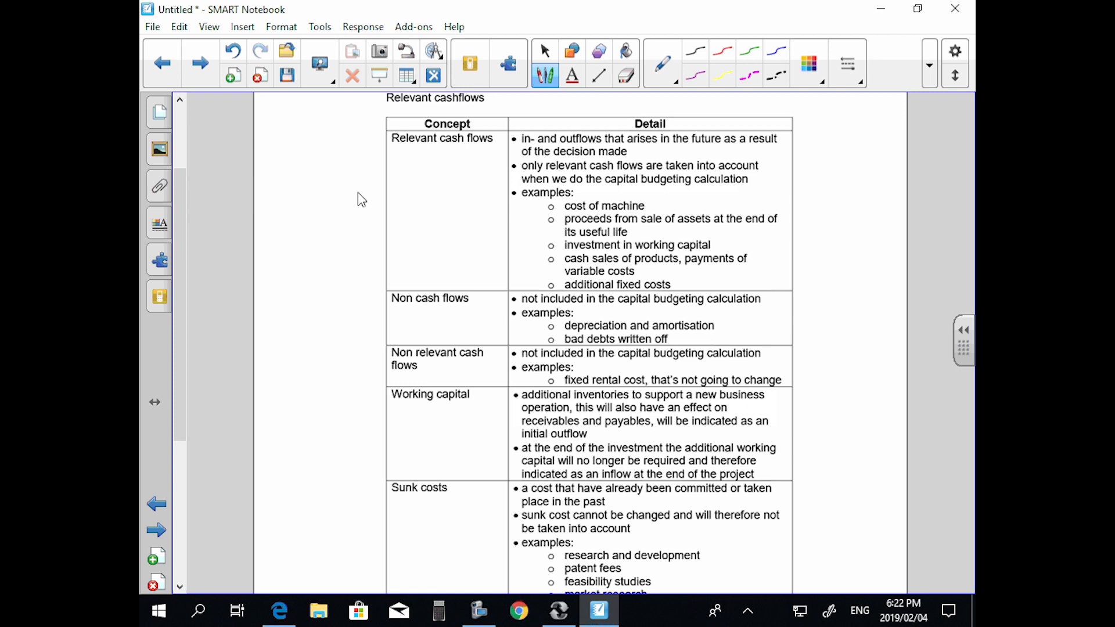
Circle 'future' in the first row and draw a small purple arrow at Sunk costs.
left_click_drag(683, 139, 724, 140)
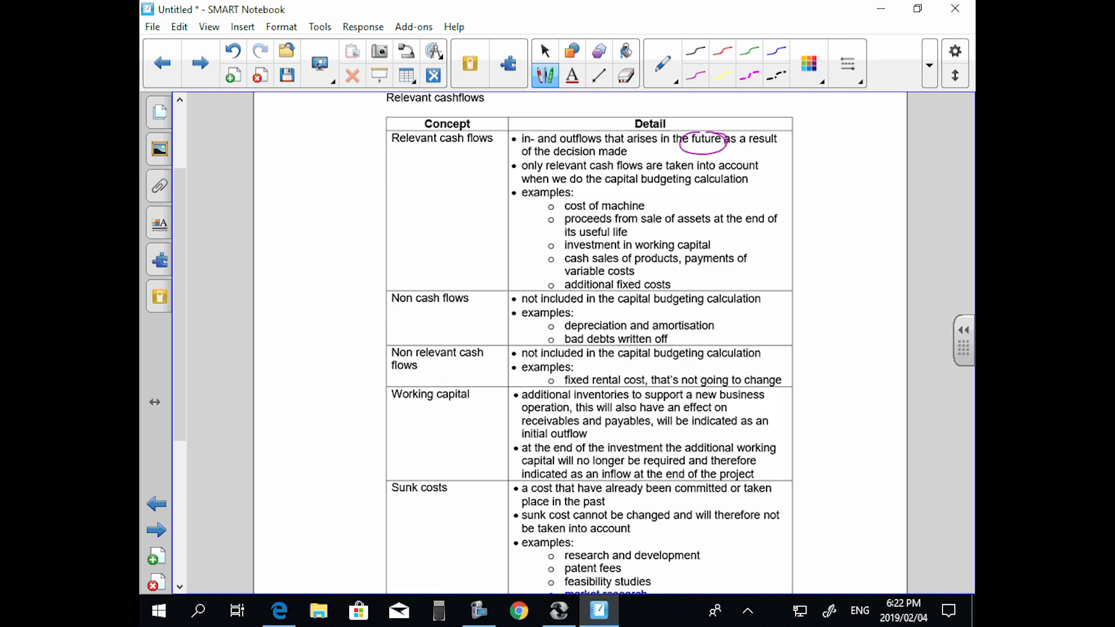
left_click_drag(359, 489, 376, 494)
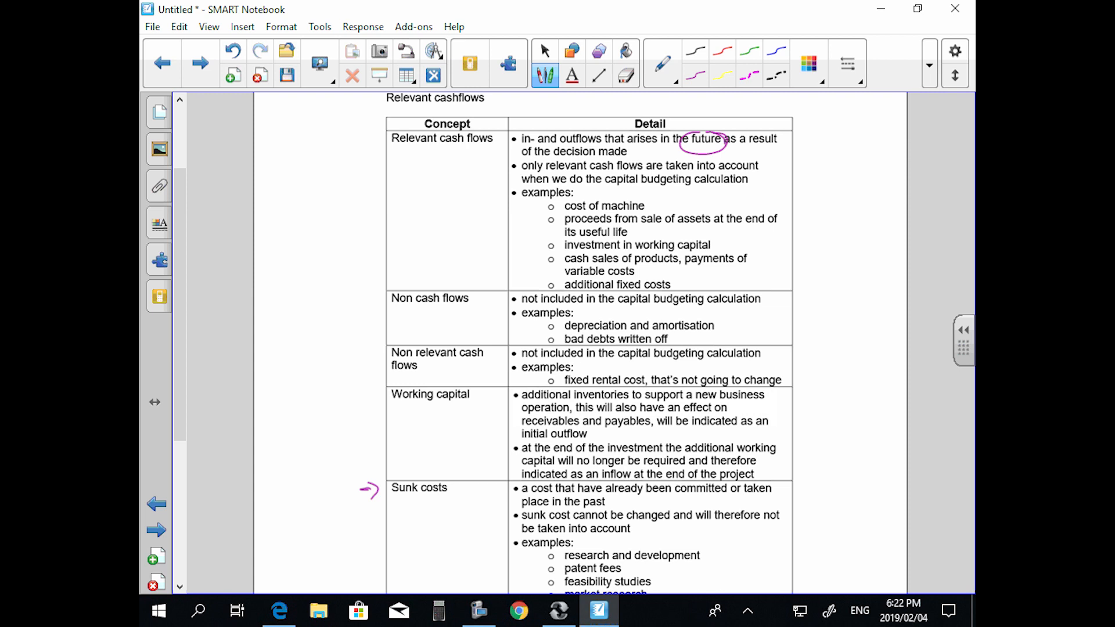
Mark a purple cross beside 'investment in working capital'.
left_click(721, 245)
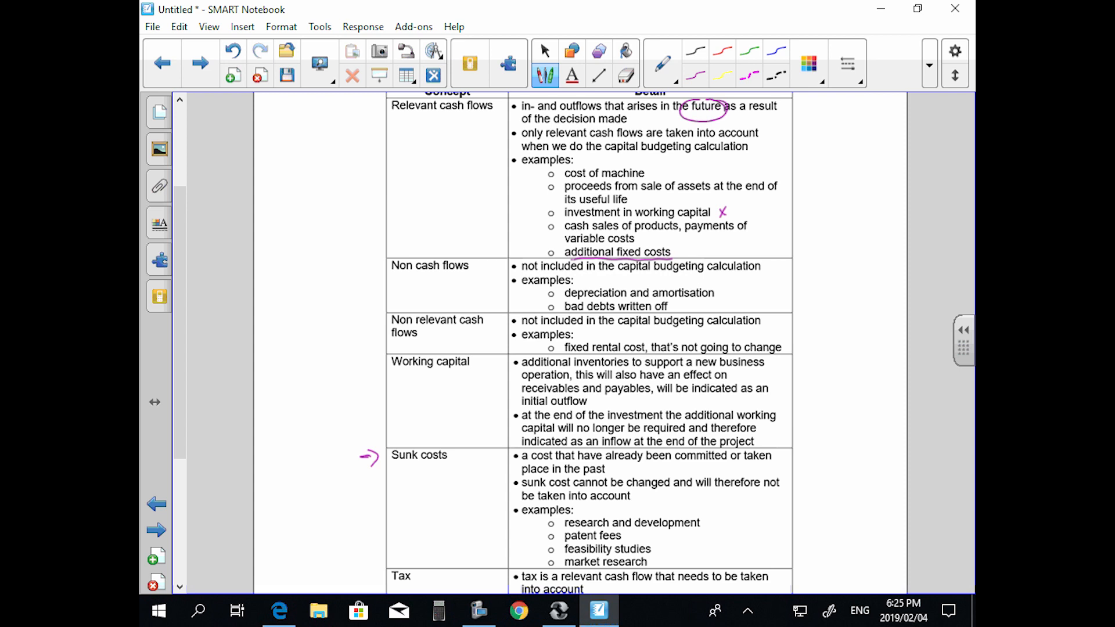
scroll("down", 3)
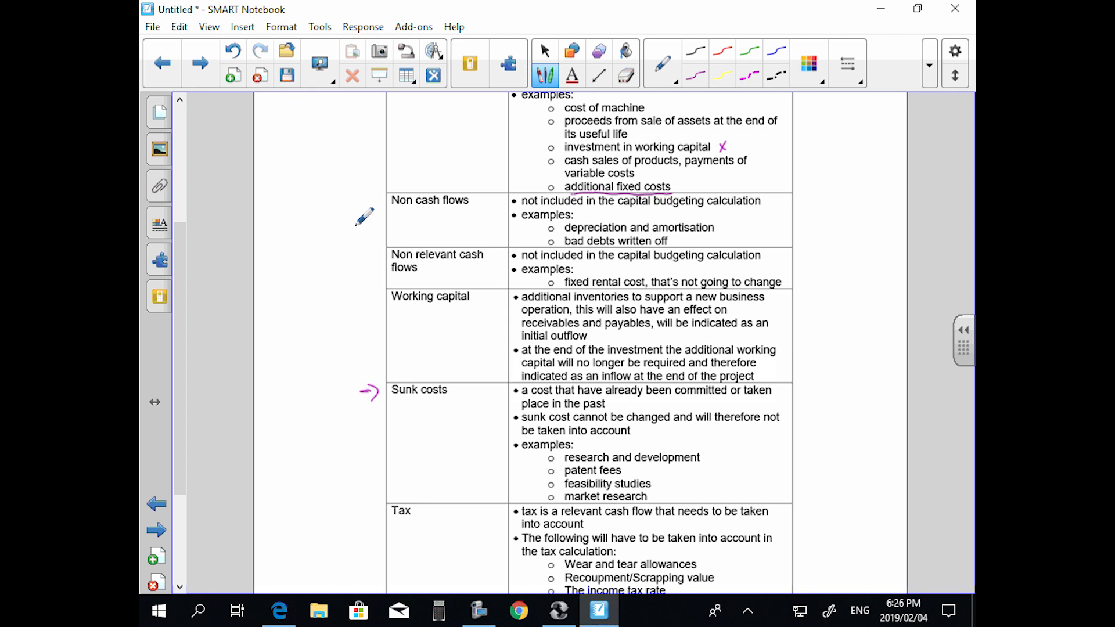
scroll("down", 3)
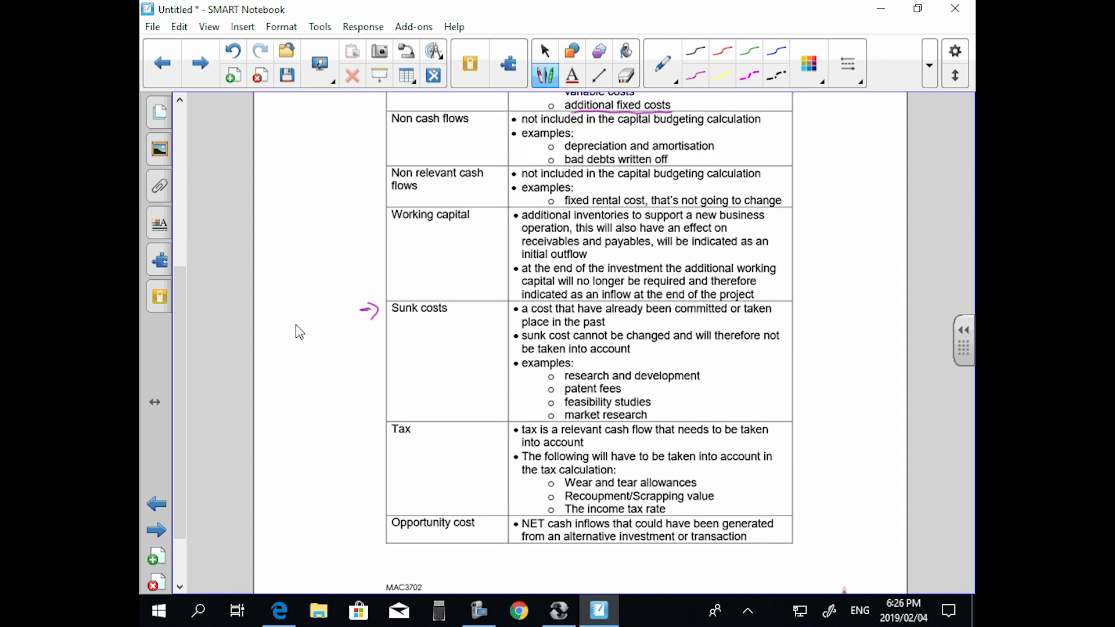
scroll("down", 3)
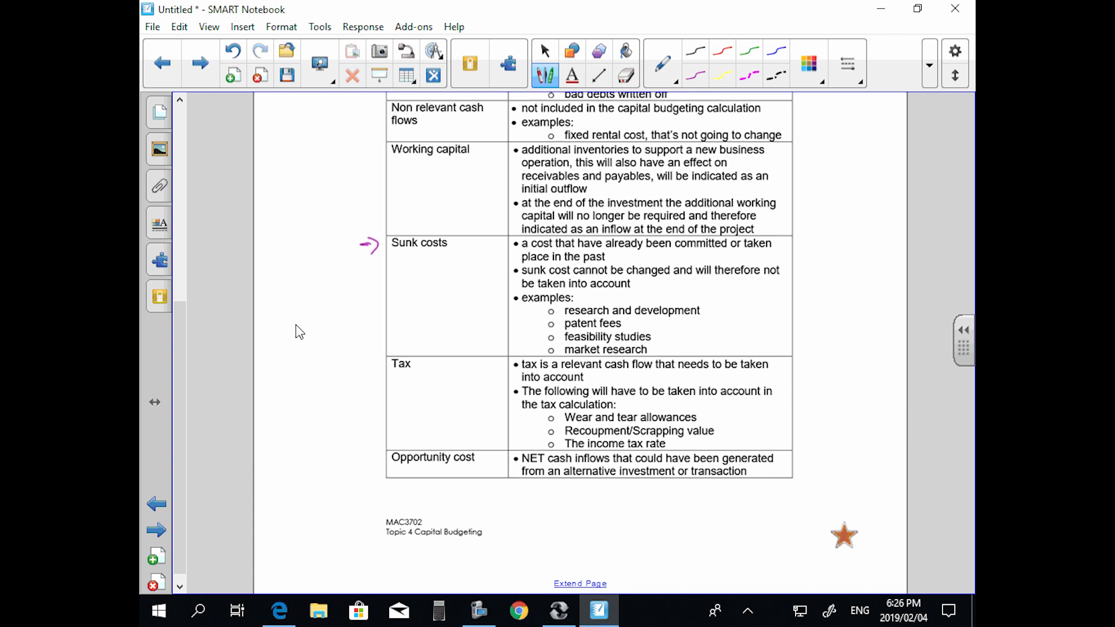